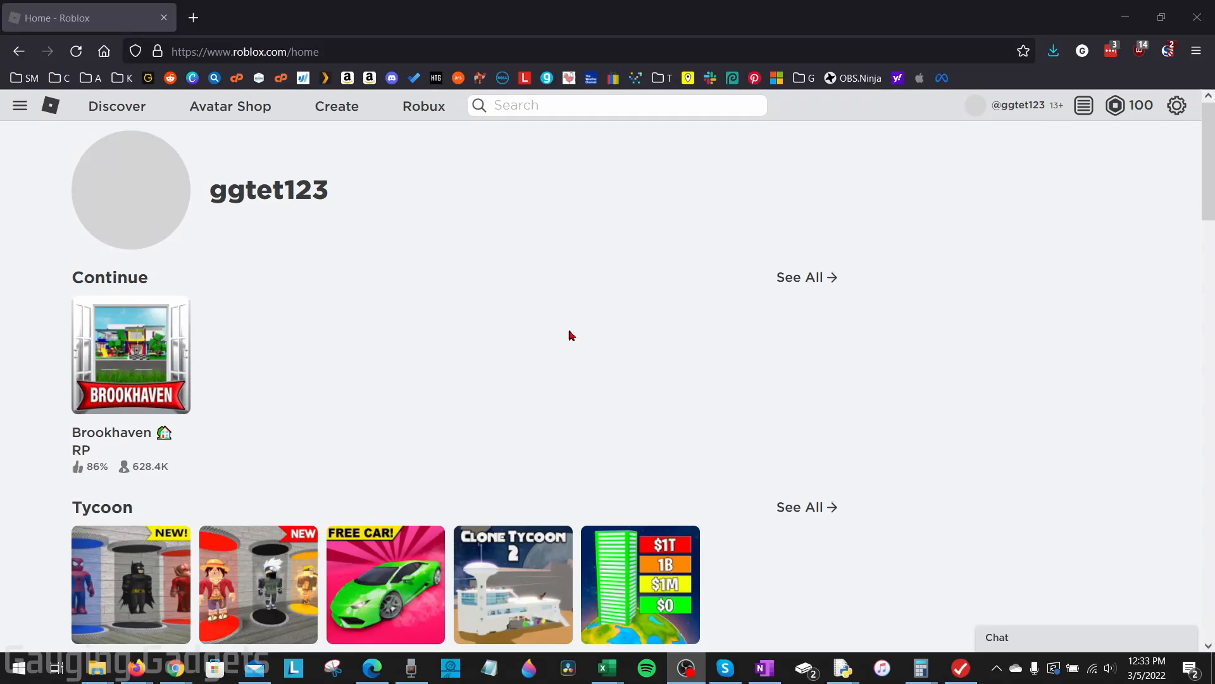
{"action": "mouse_move", "coordinate": [543, 303]}
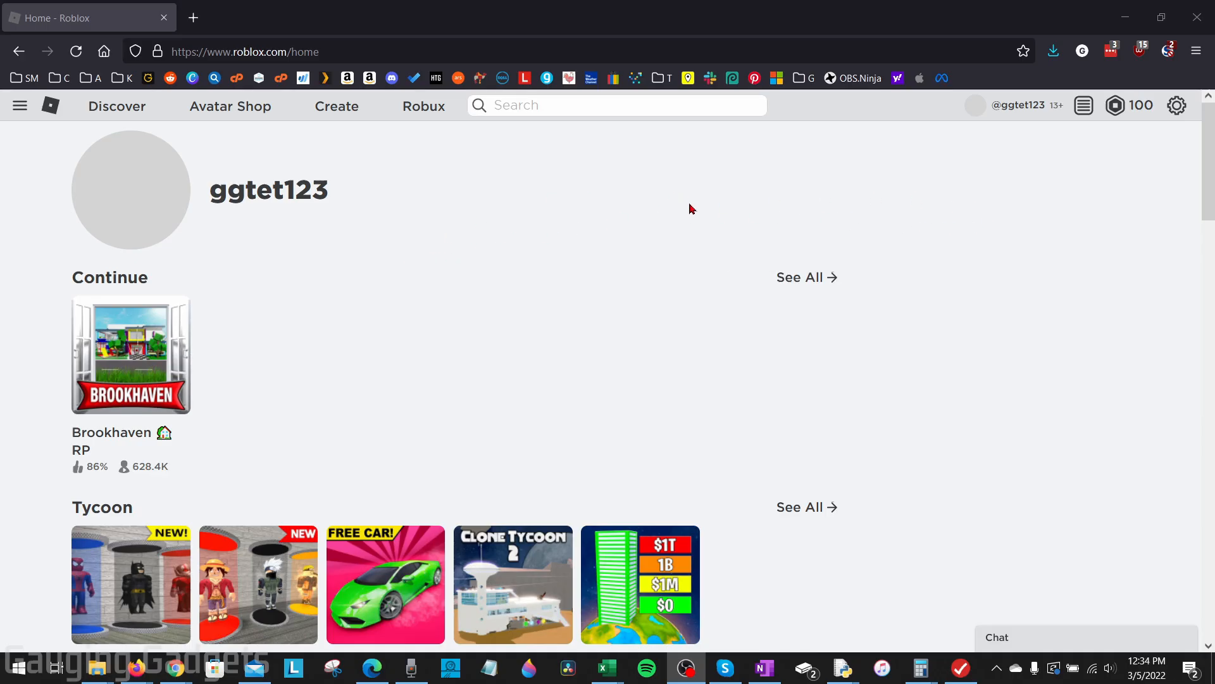
{"action": "mouse_move", "coordinate": [685, 219]}
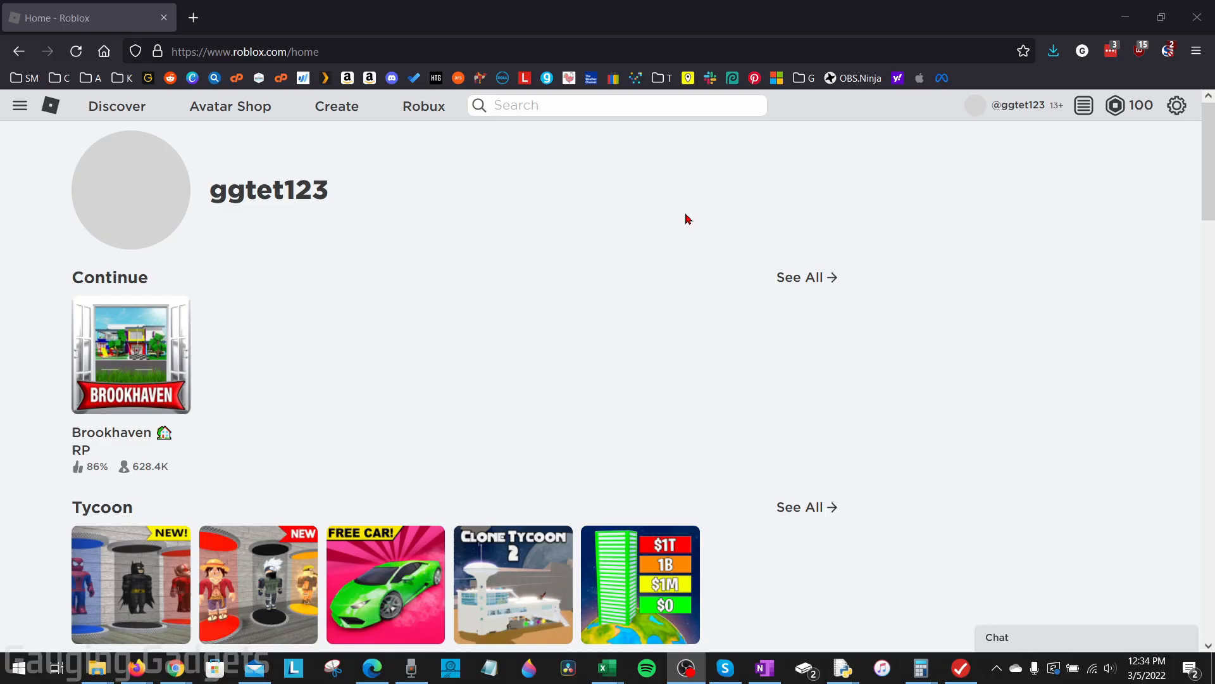
{"action": "mouse_move", "coordinate": [441, 205]}
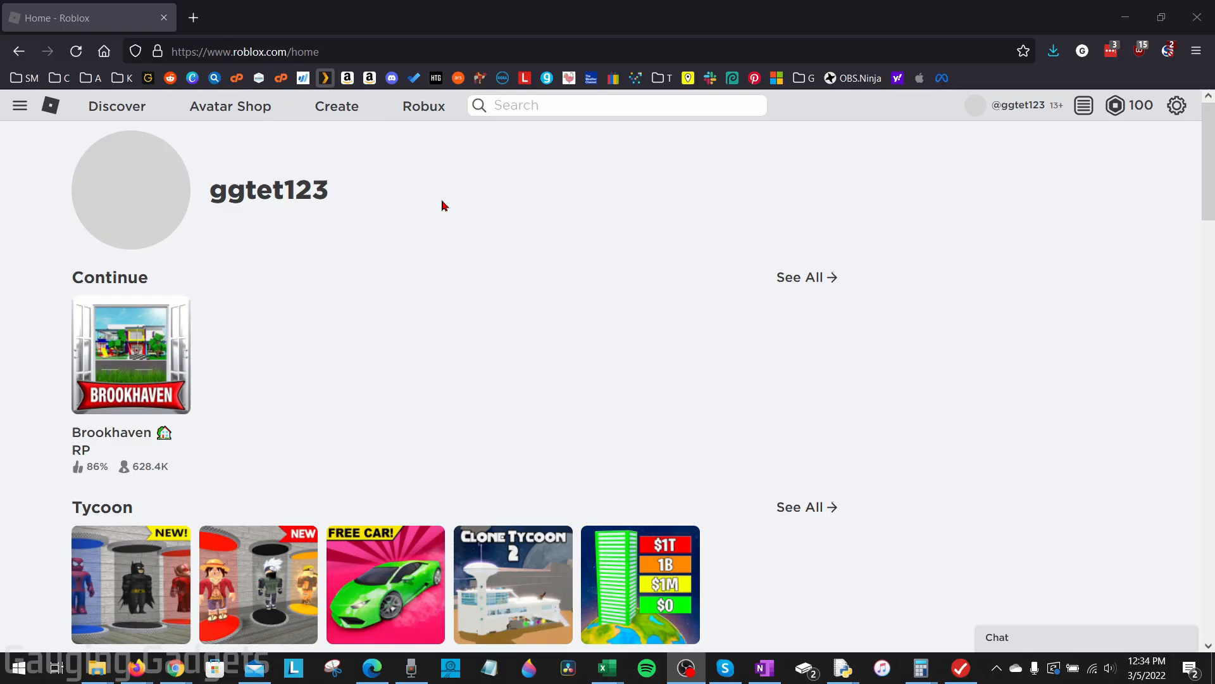
{"action": "mouse_move", "coordinate": [512, 265]}
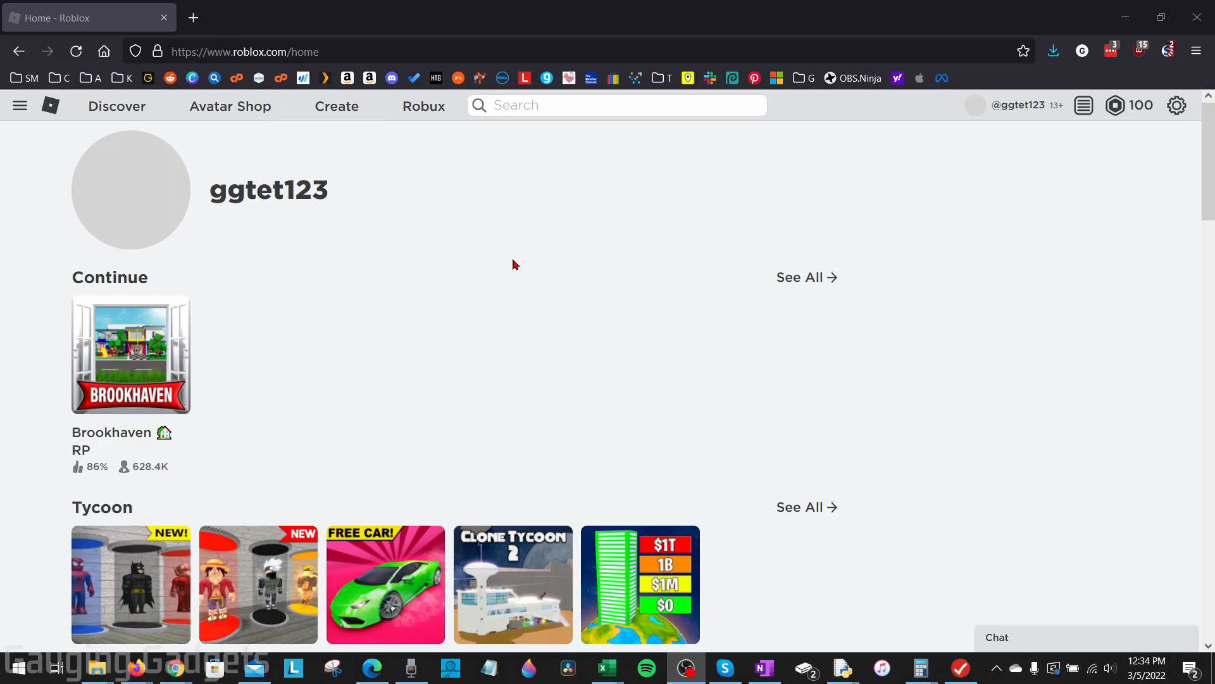
{"action": "mouse_move", "coordinate": [468, 247]}
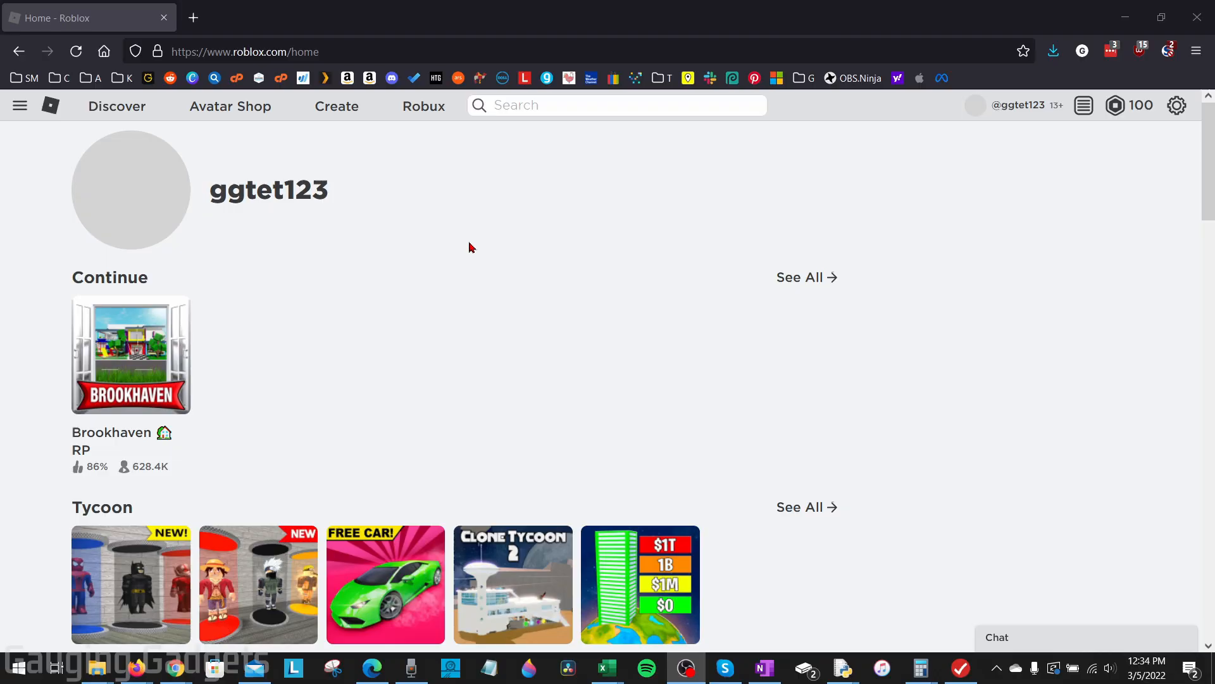
{"action": "mouse_move", "coordinate": [480, 253]}
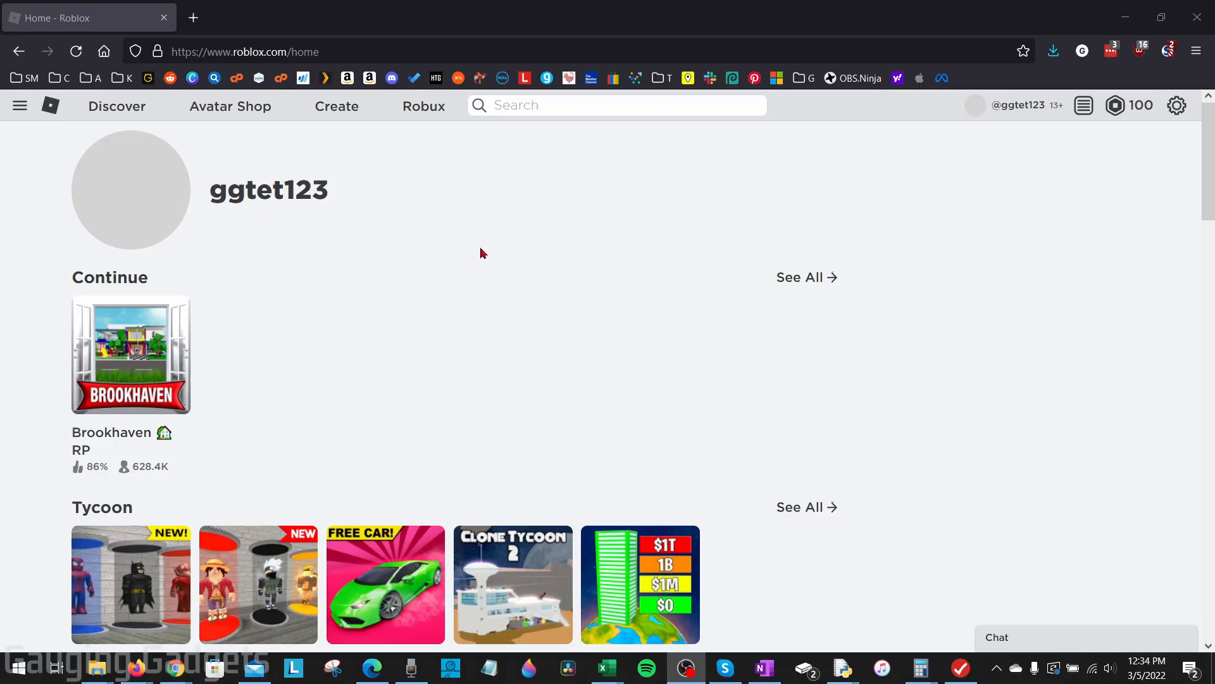
Step: Go to the Groups page and show GG TEST GROUP from the site menu
{"action": "left_click", "coordinate": [19, 105]}
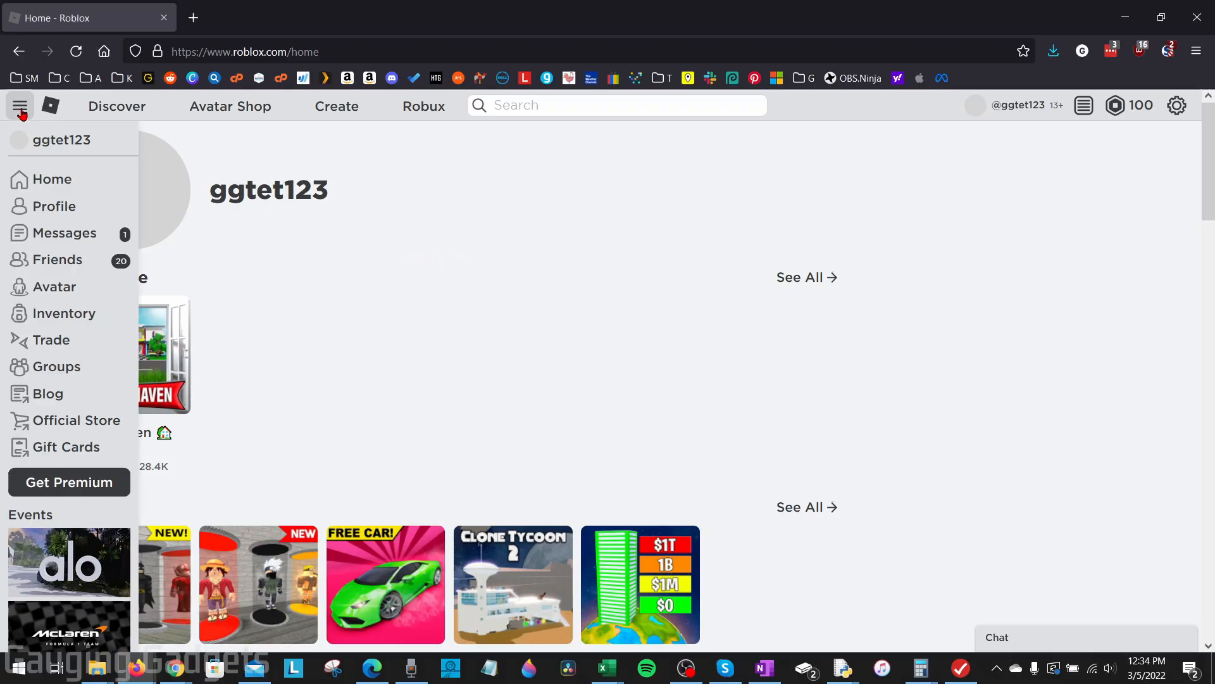
{"action": "mouse_move", "coordinate": [48, 364]}
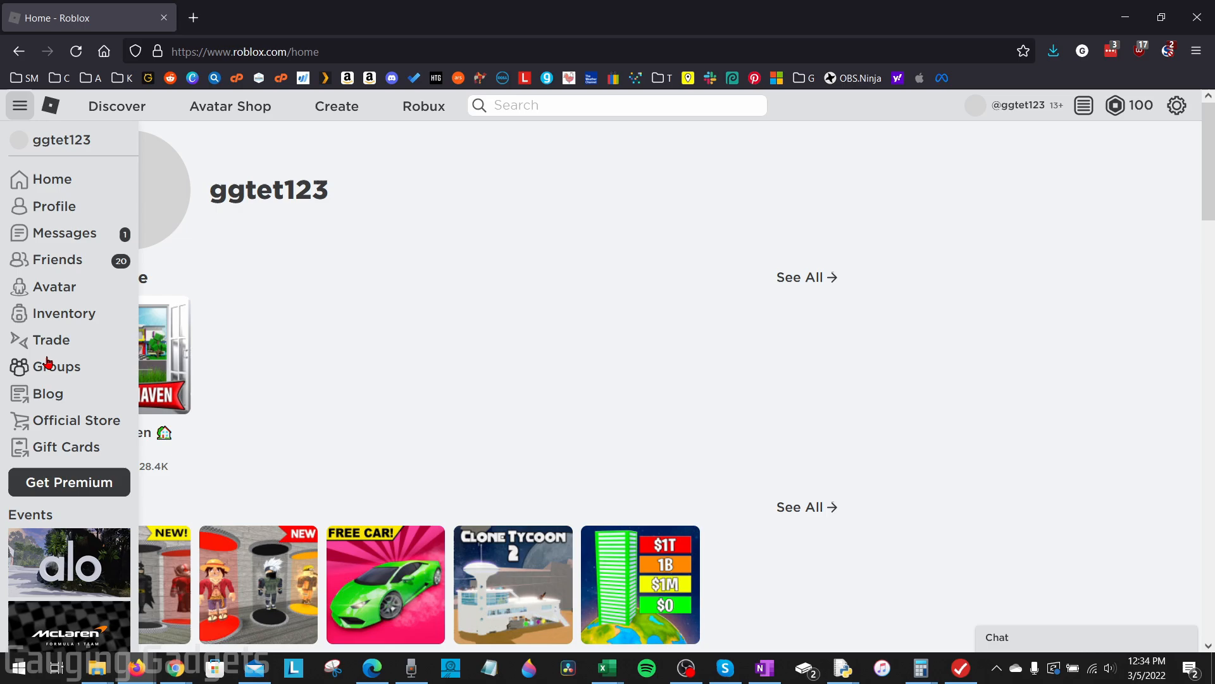
{"action": "left_click", "coordinate": [56, 366]}
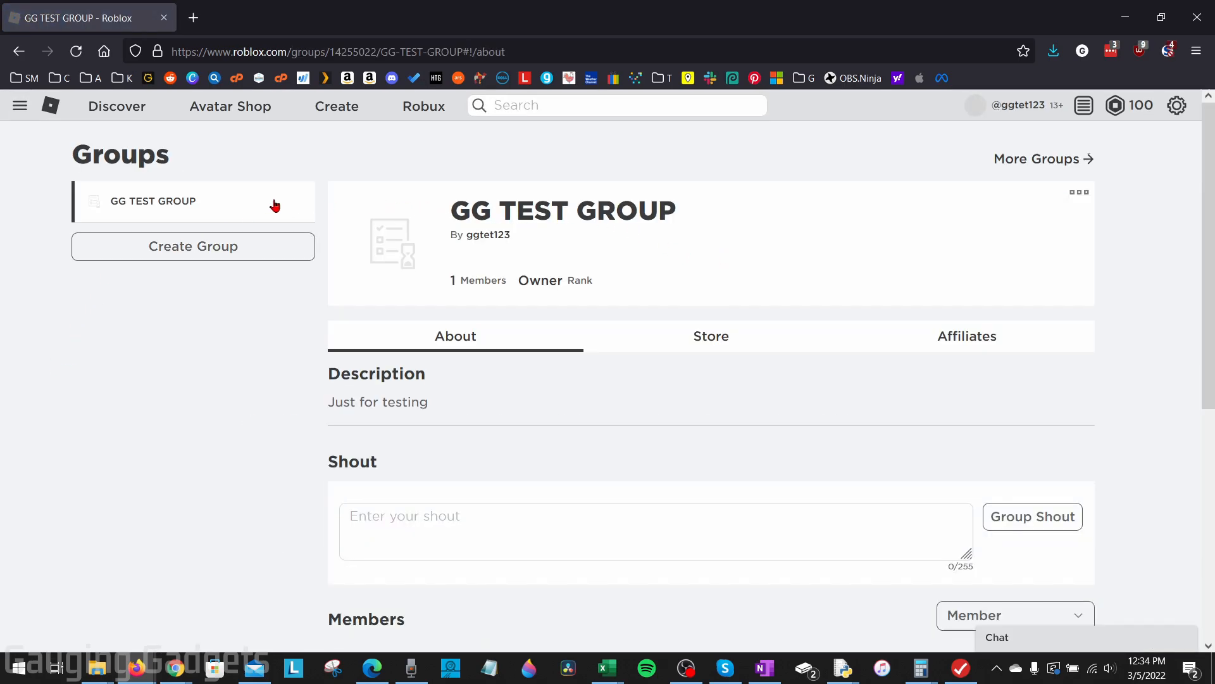
{"action": "mouse_move", "coordinate": [159, 229]}
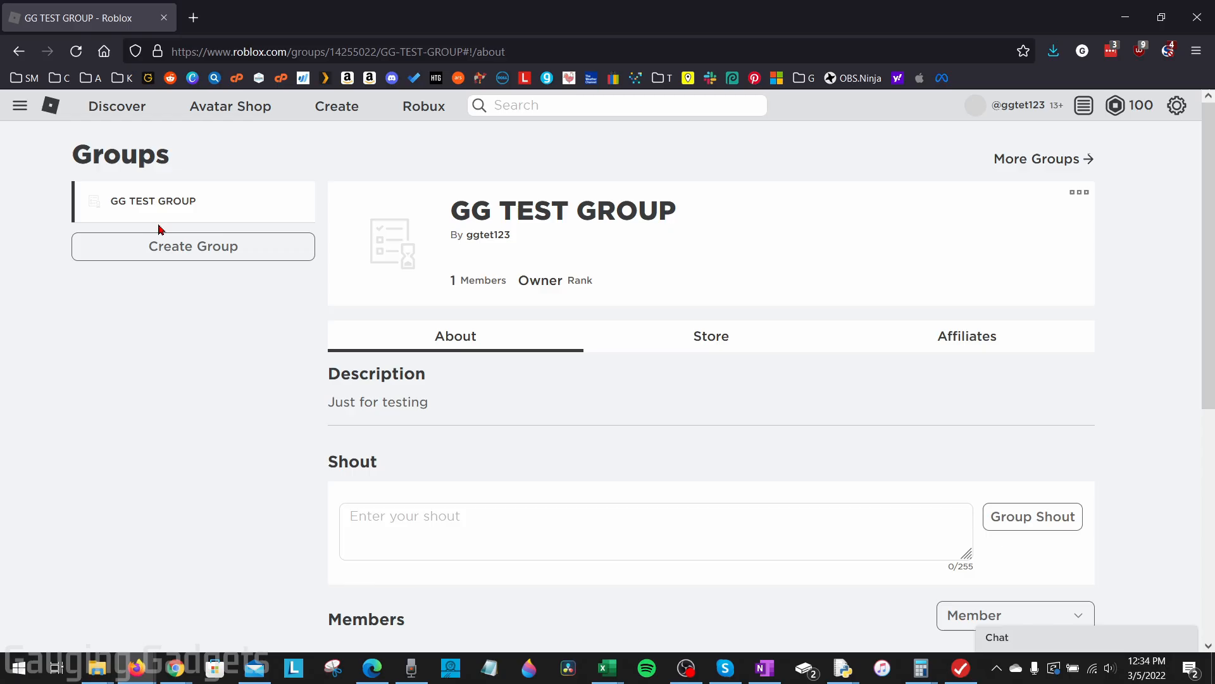
{"action": "mouse_move", "coordinate": [153, 202]}
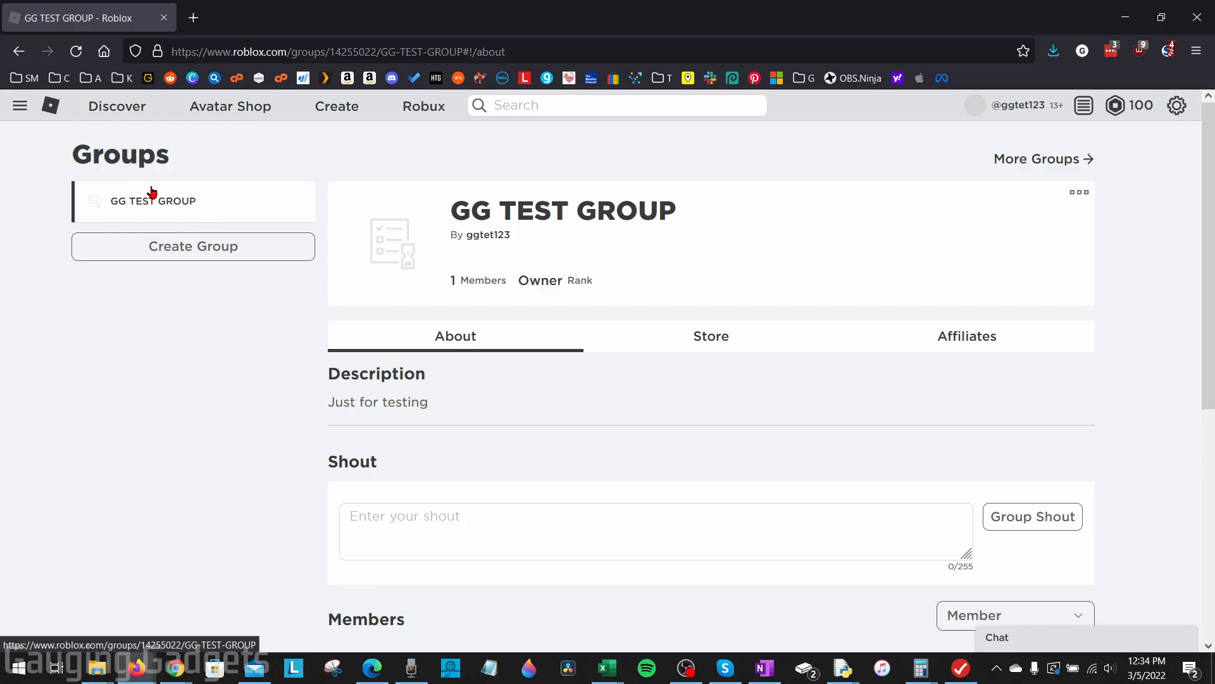
{"action": "mouse_move", "coordinate": [589, 161]}
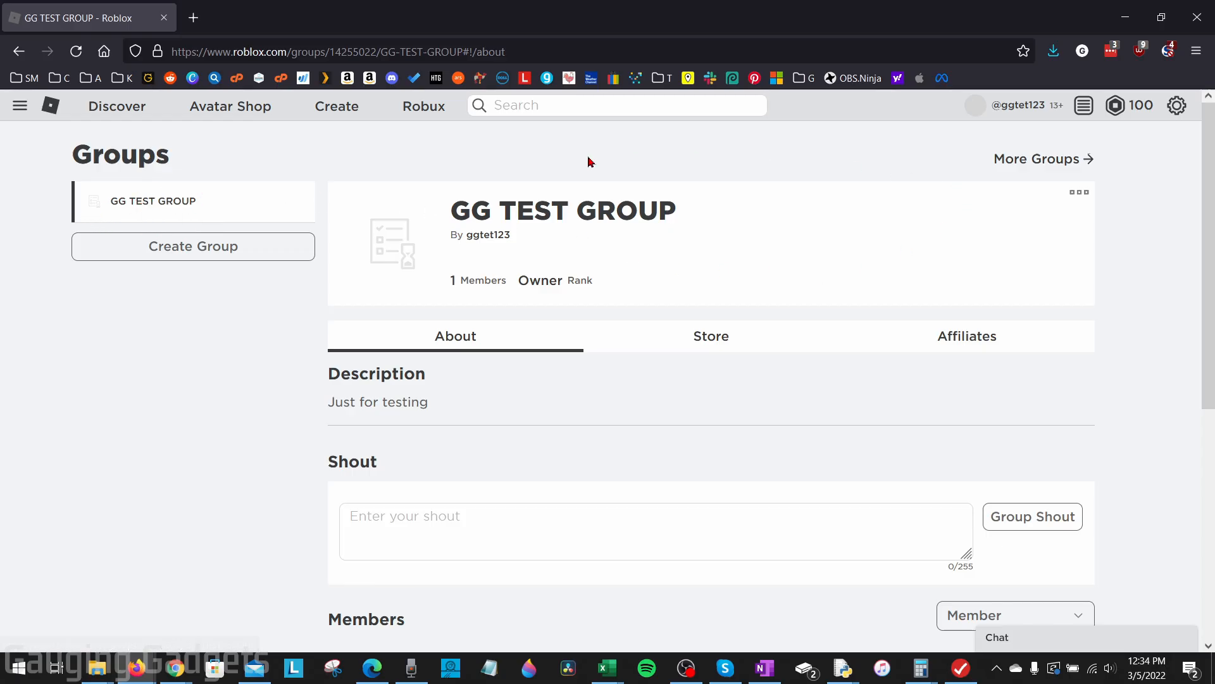
{"action": "mouse_move", "coordinate": [605, 250]}
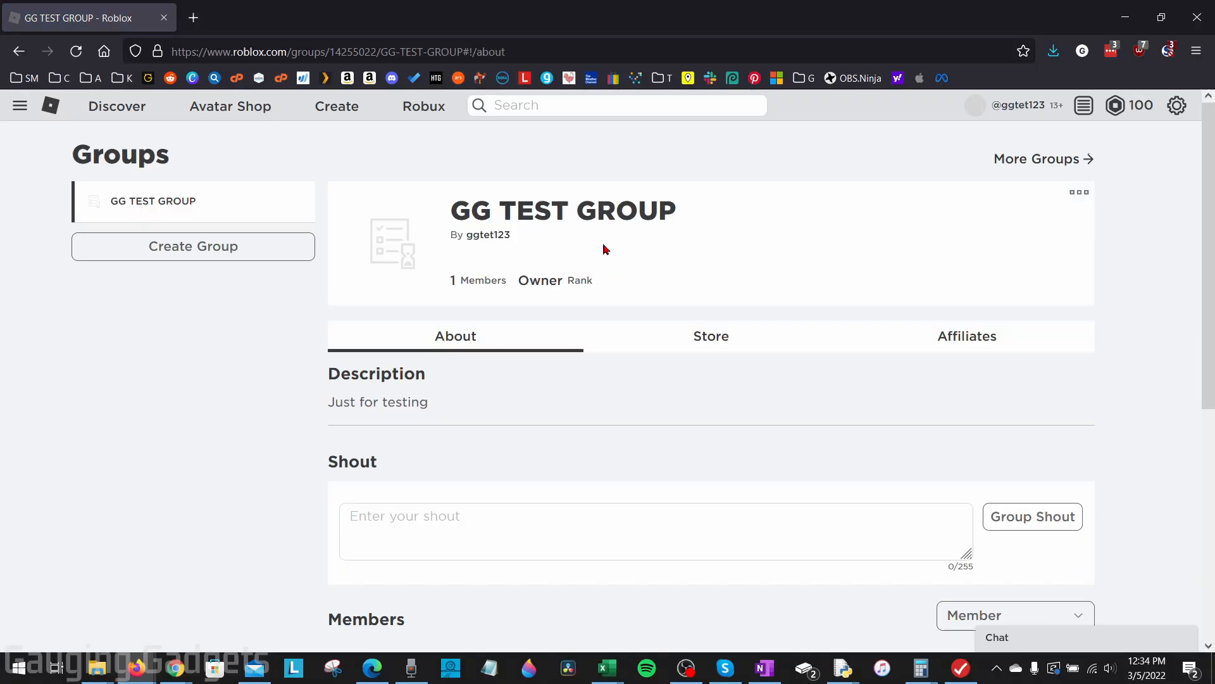
{"action": "mouse_move", "coordinate": [534, 240]}
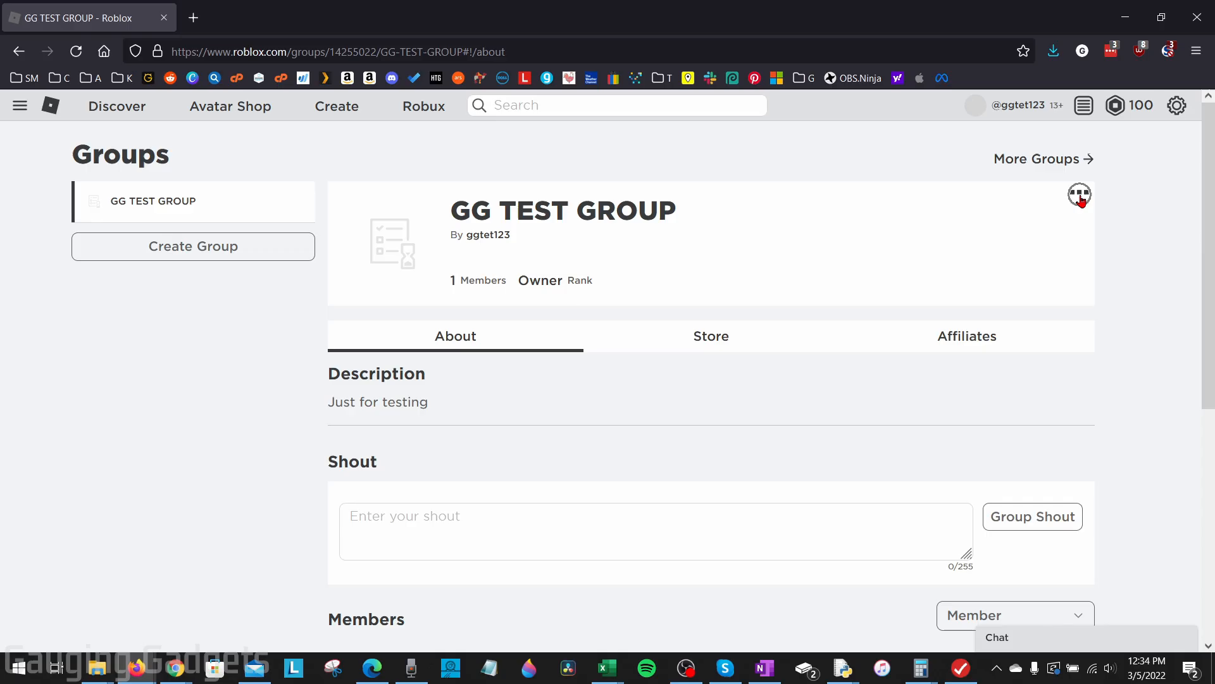
Step: Reach the Configure Group page's Information section listing owner ggtet123 and the group name
{"action": "left_click", "coordinate": [1079, 195]}
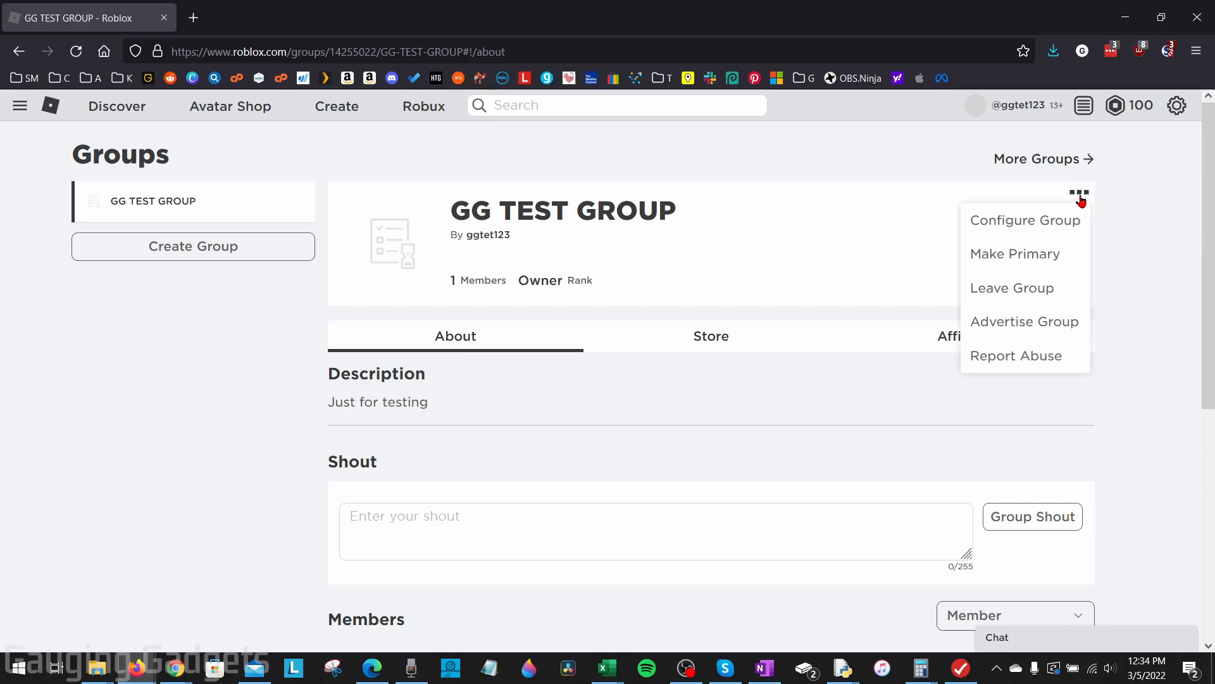
{"action": "mouse_move", "coordinate": [1024, 220]}
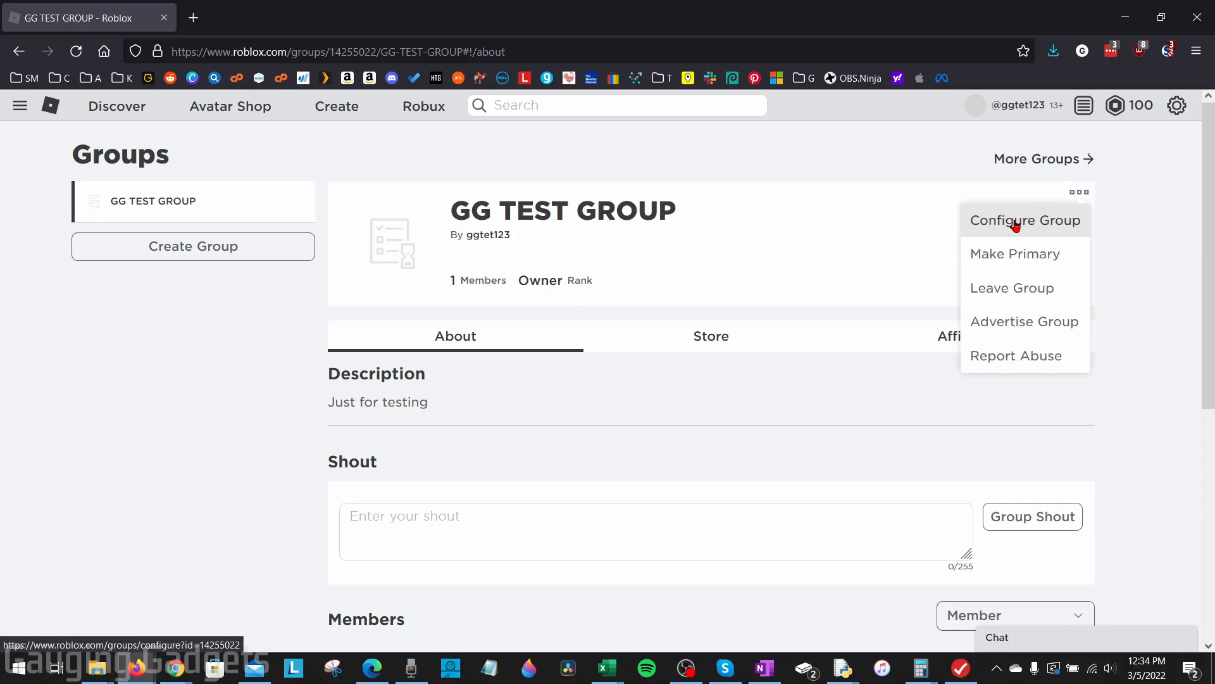
{"action": "left_click", "coordinate": [1024, 220]}
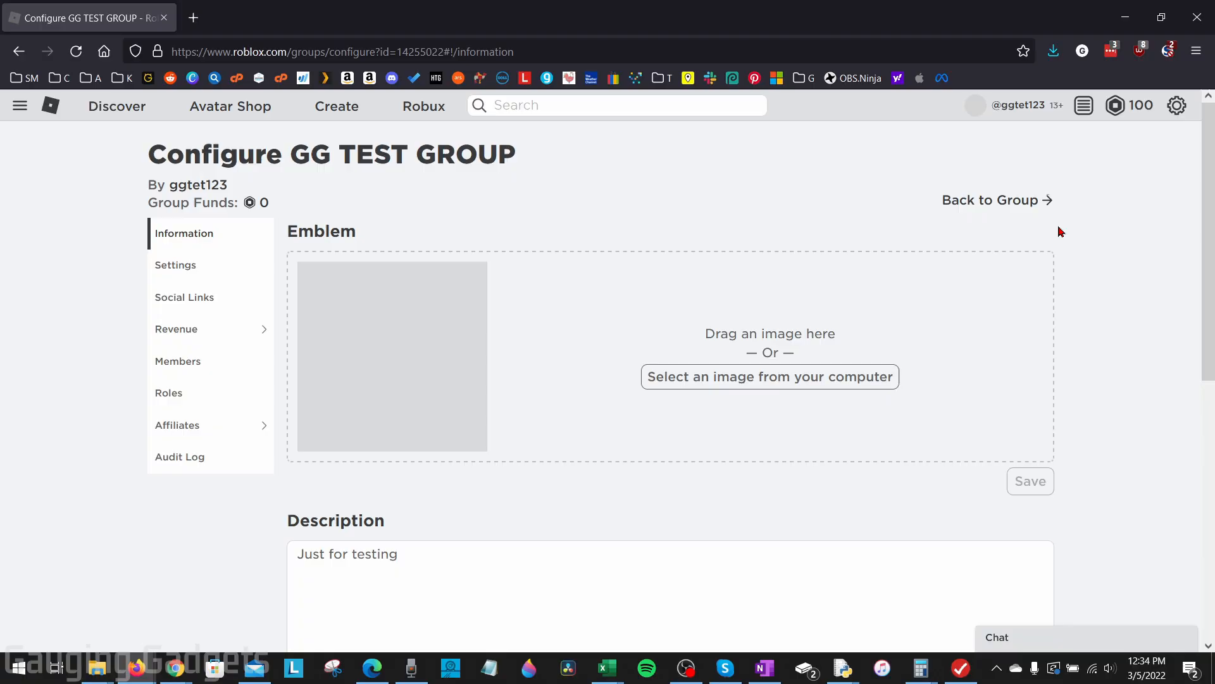
{"action": "mouse_move", "coordinate": [201, 233]}
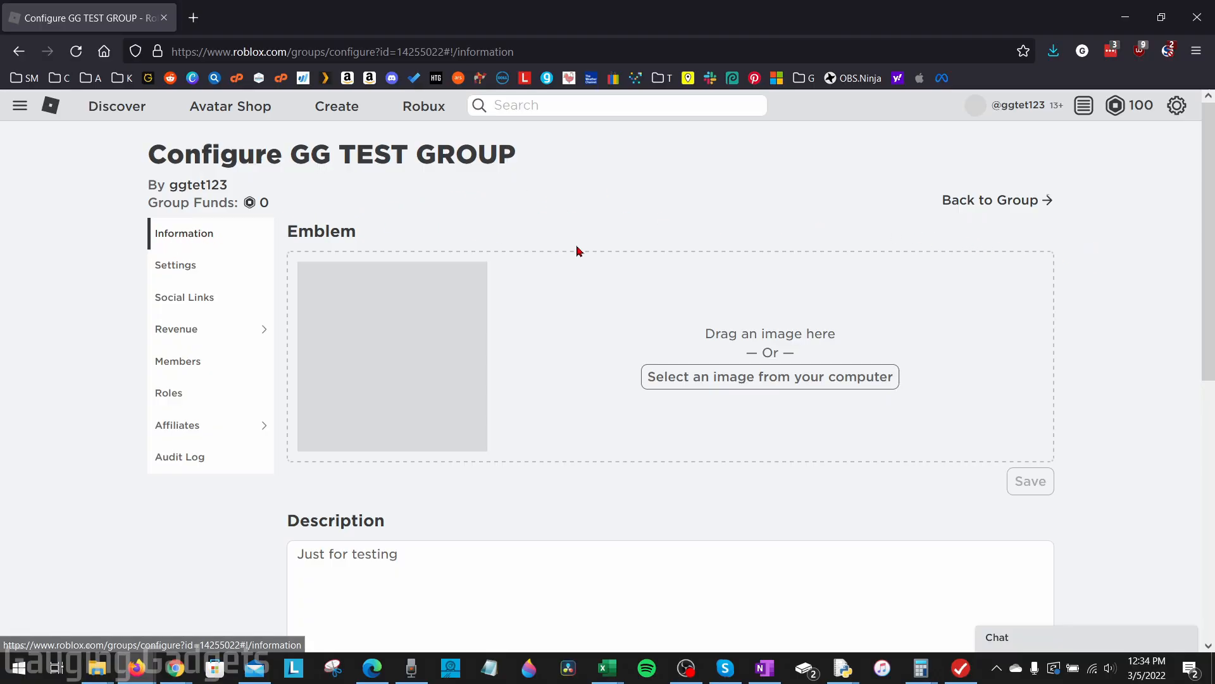
{"action": "scroll", "scroll_direction": "down", "scroll_amount": 3}
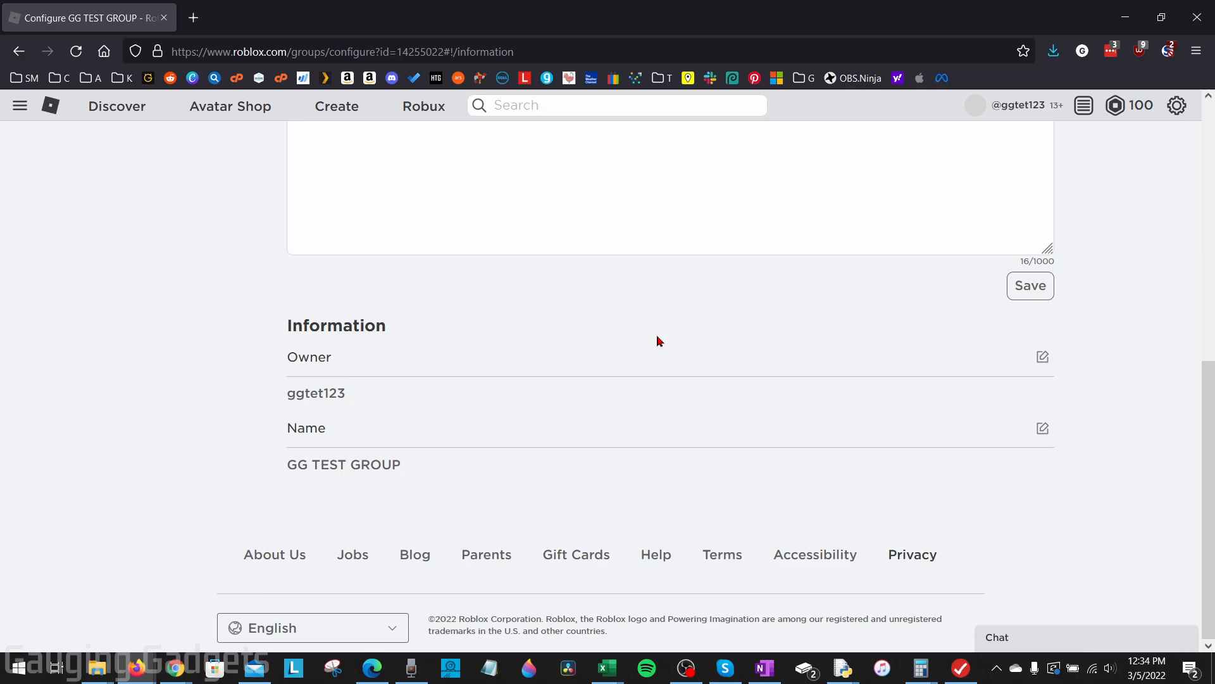
{"action": "mouse_move", "coordinate": [327, 434]}
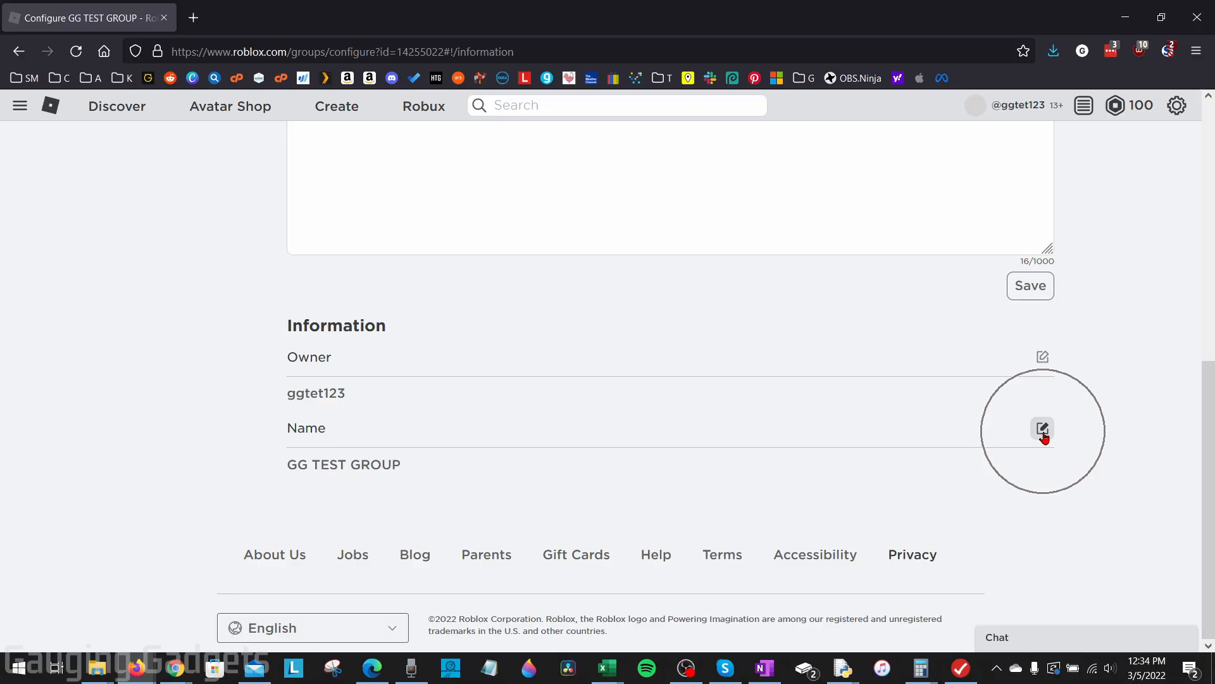
Step: Bring up the Change Group Name dialog (100 Robux cost) ready for a new name
{"action": "left_click", "coordinate": [1042, 428]}
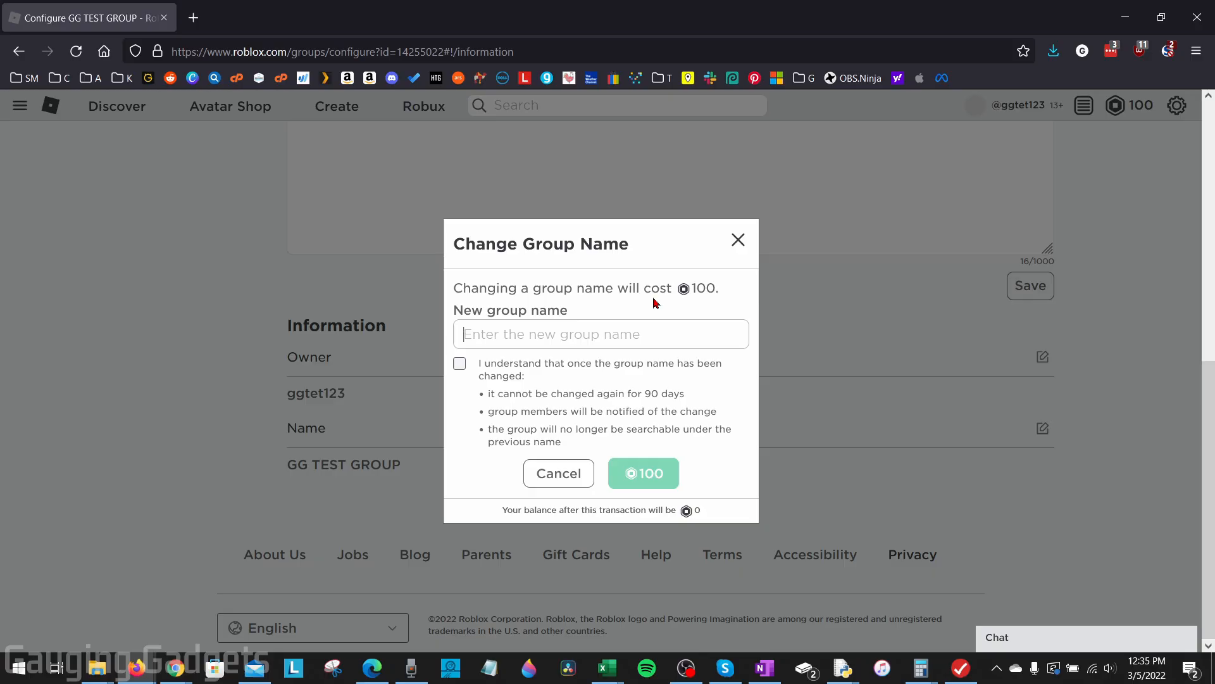
{"action": "mouse_move", "coordinate": [691, 288]}
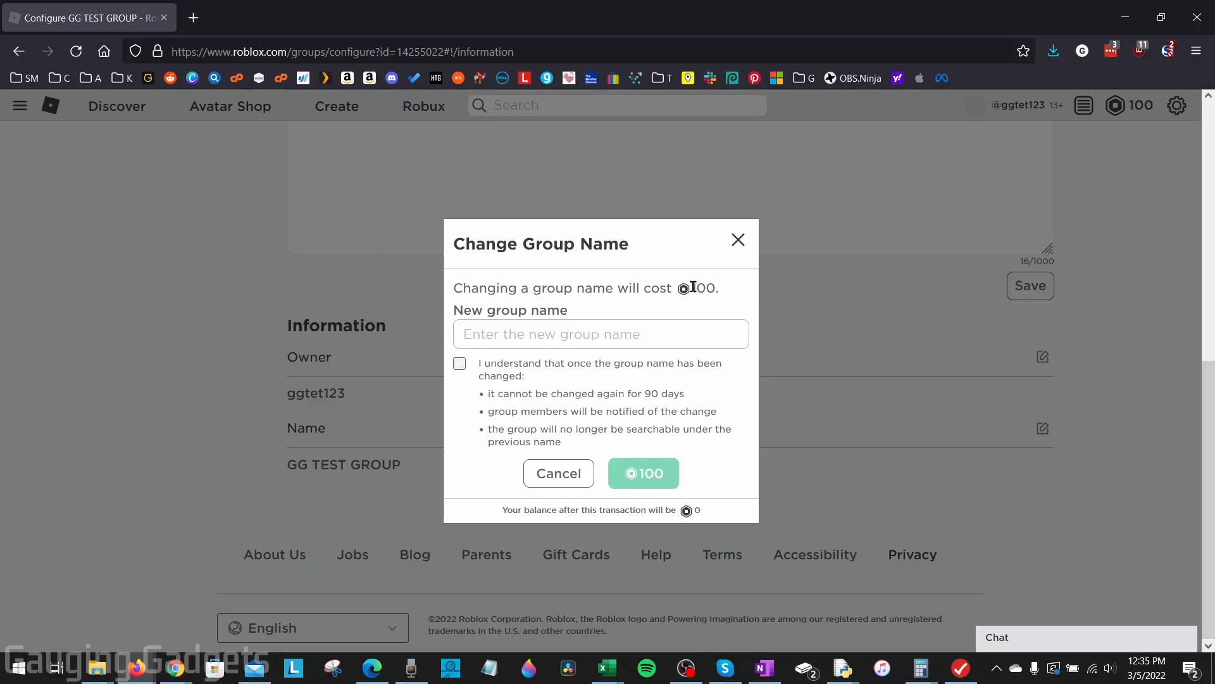
{"action": "mouse_move", "coordinate": [691, 288]}
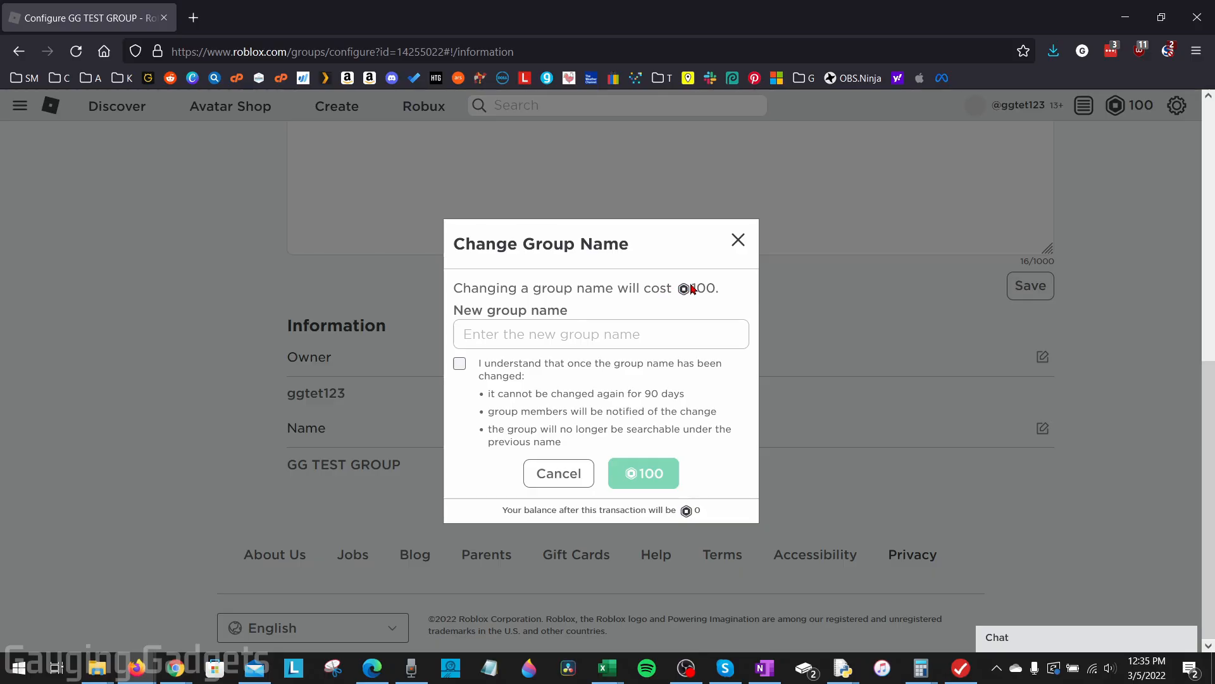
{"action": "left_click", "coordinate": [600, 334]}
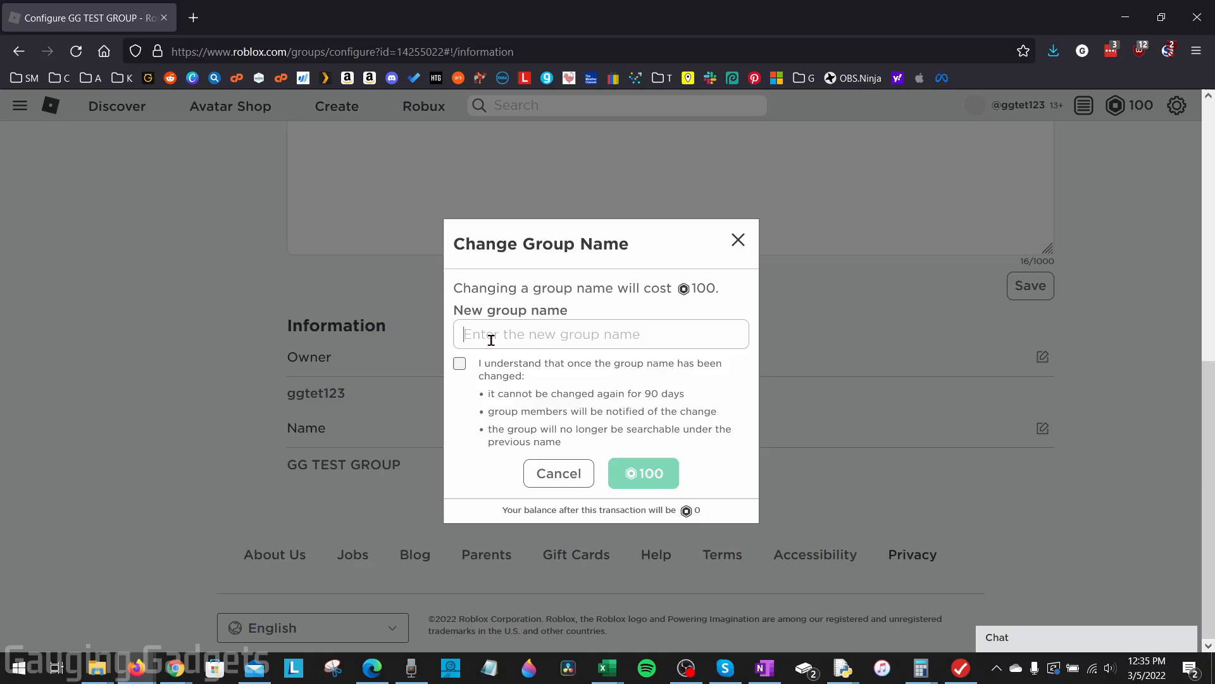
{"action": "mouse_move", "coordinate": [653, 394]}
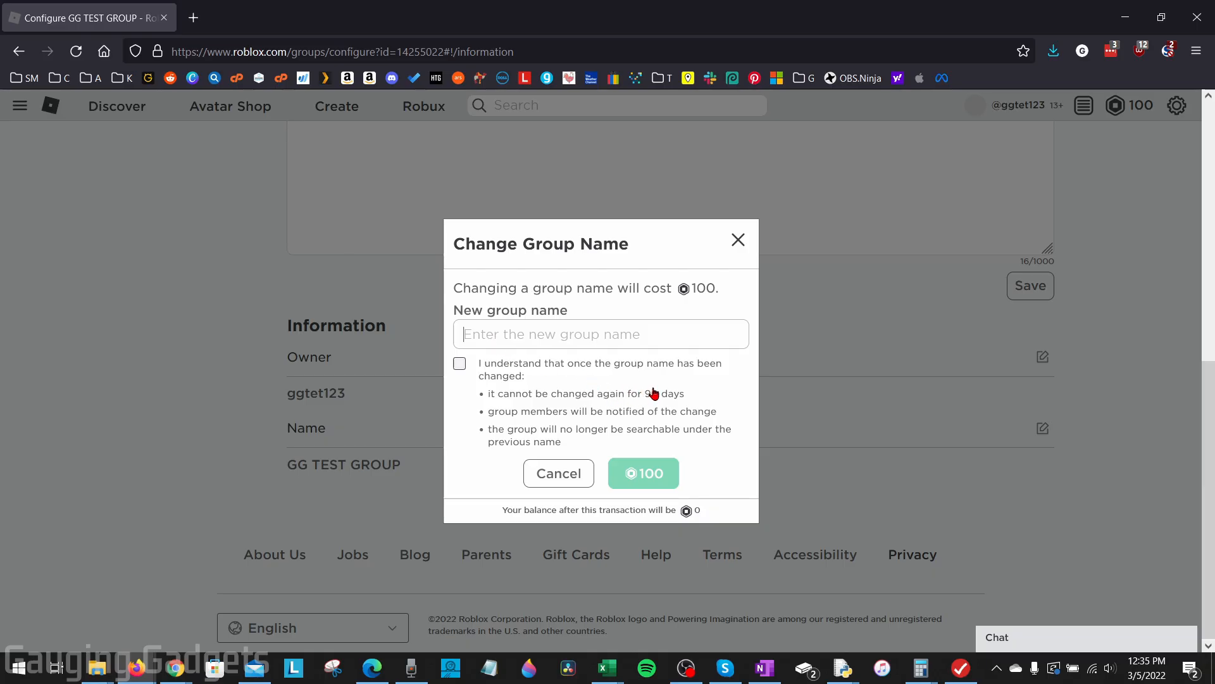
{"action": "mouse_move", "coordinate": [649, 416]}
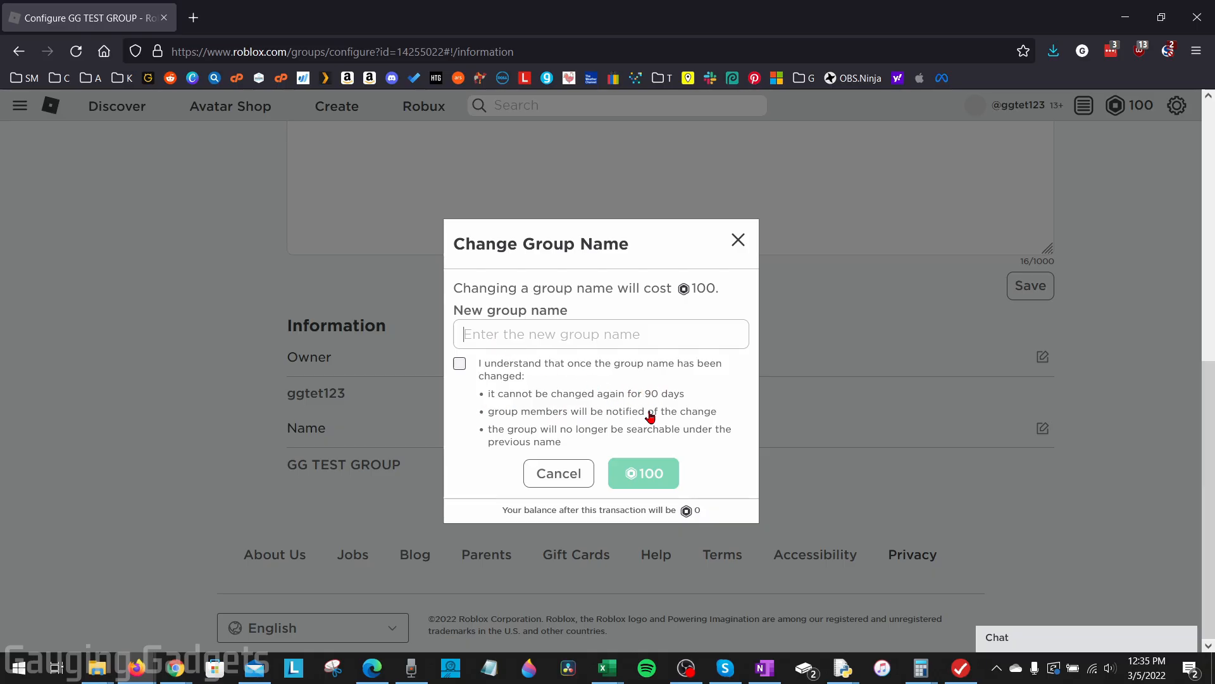
{"action": "mouse_move", "coordinate": [645, 378]}
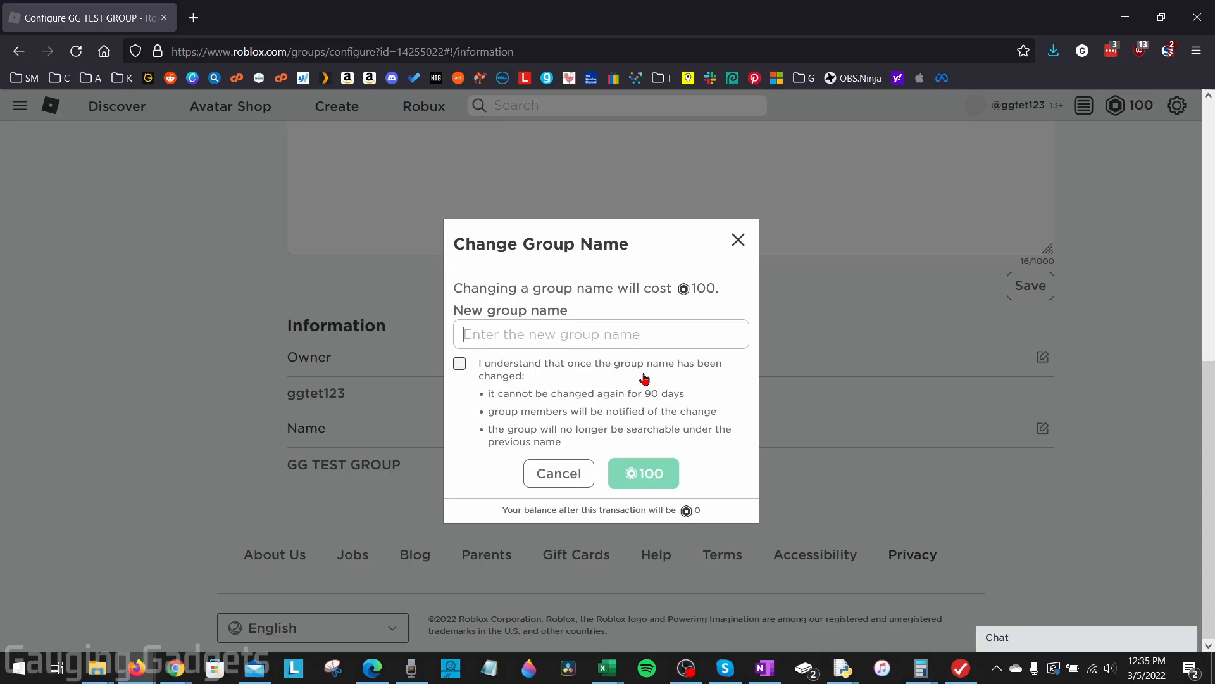
Step: Rename the group to 'Gauging Gadgets Test', accepting the terms and paying 100 Robux
{"action": "type", "text": "Gauging Gadgets Test"}
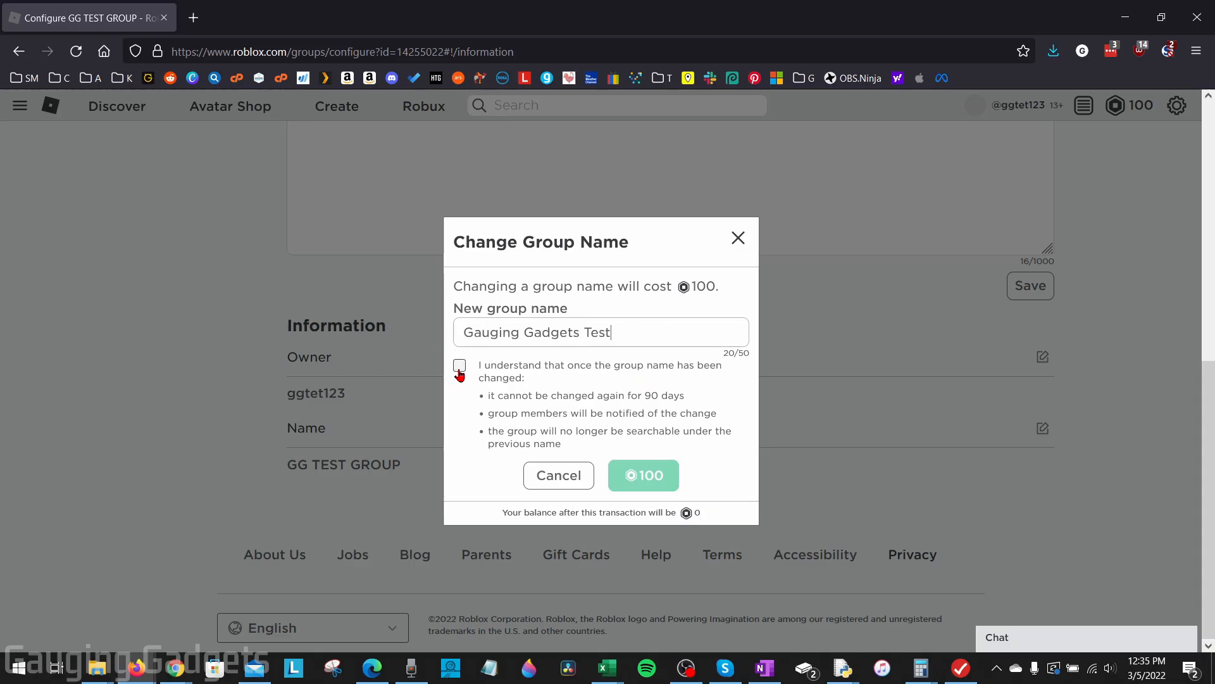
{"action": "left_click", "coordinate": [459, 365]}
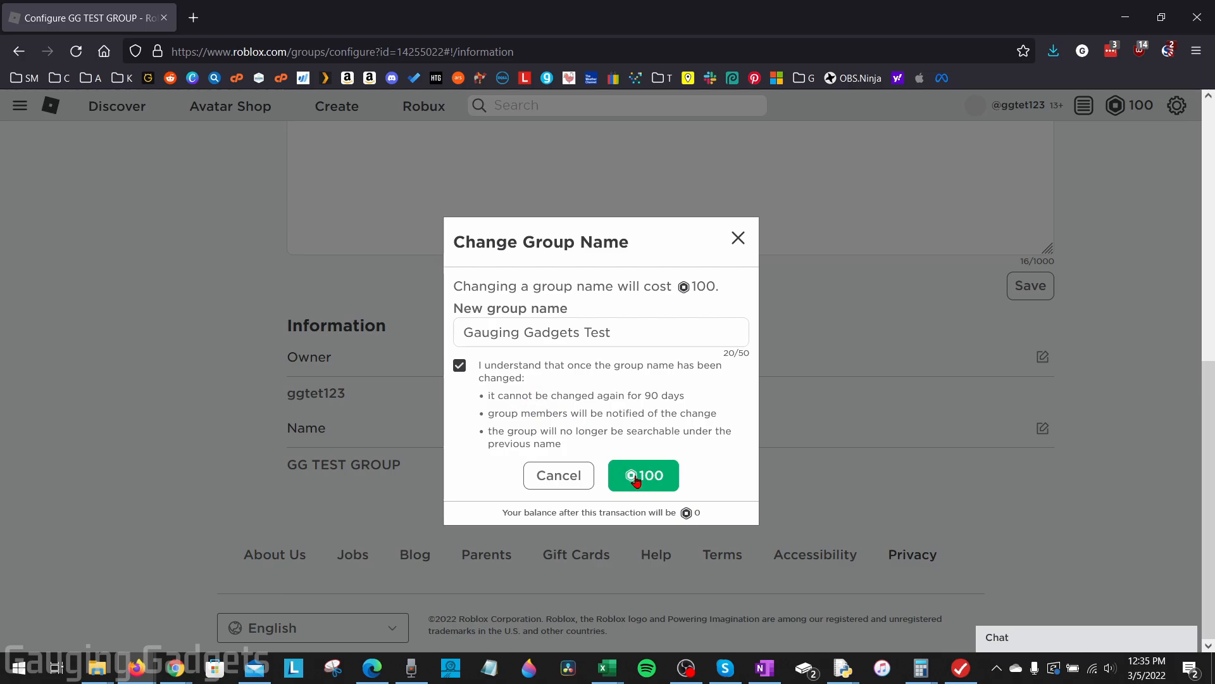
{"action": "left_click", "coordinate": [643, 475]}
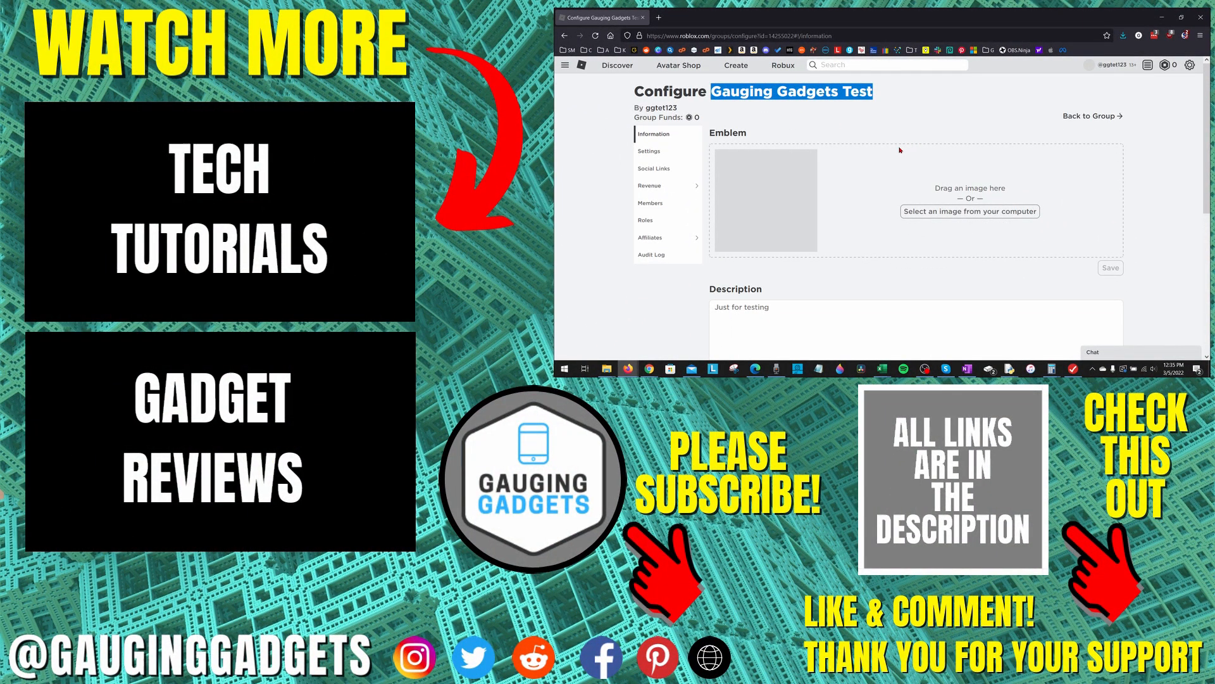
{"action": "mouse_move", "coordinate": [920, 124]}
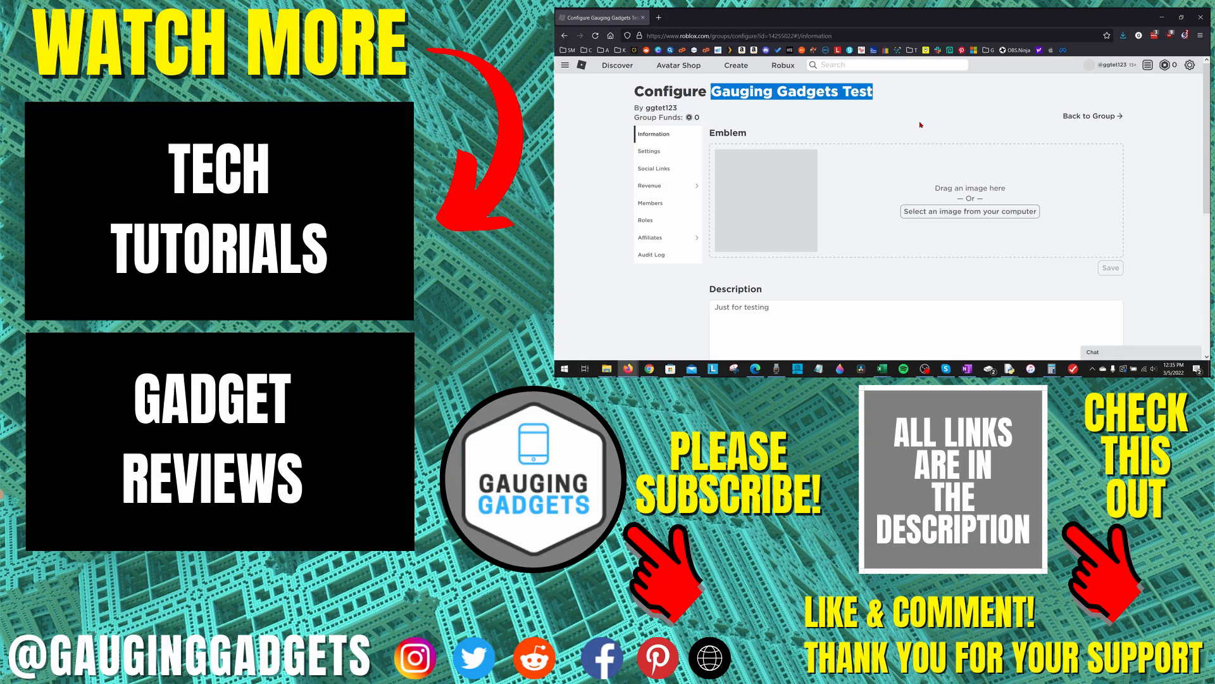